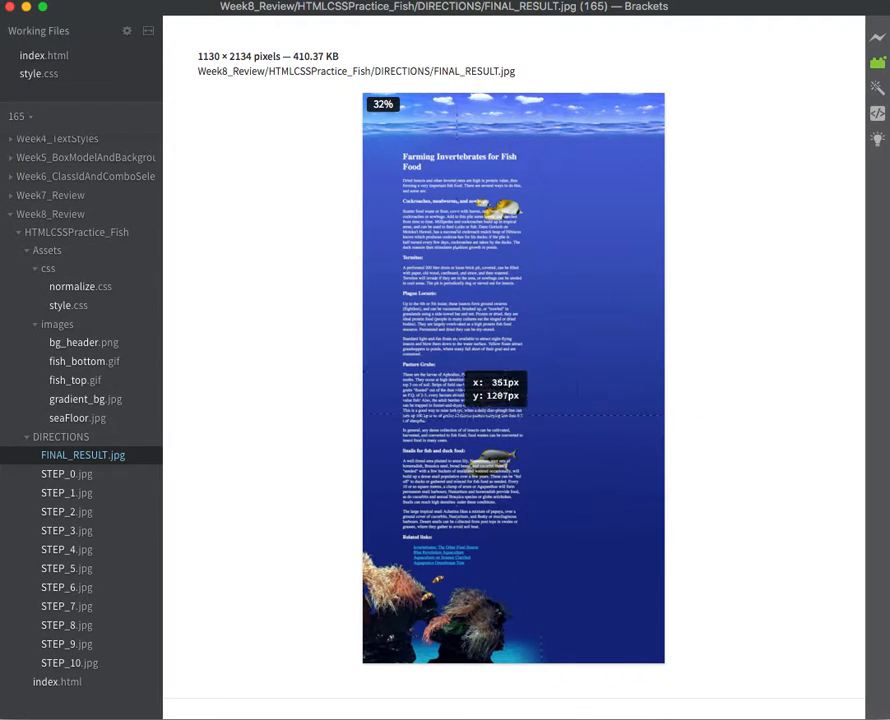
mouse_move(462, 280)
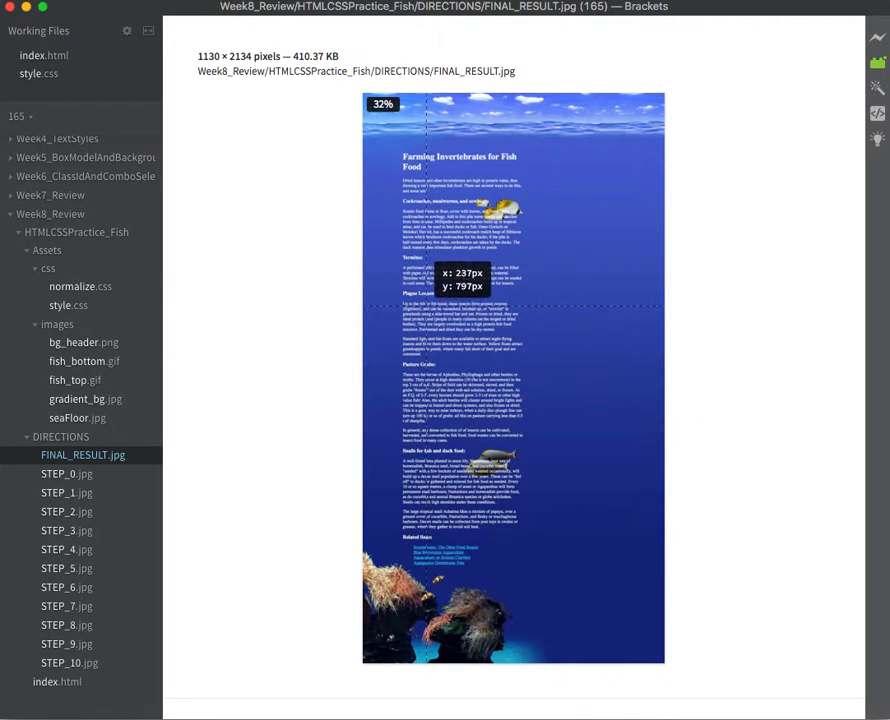
mouse_move(444, 552)
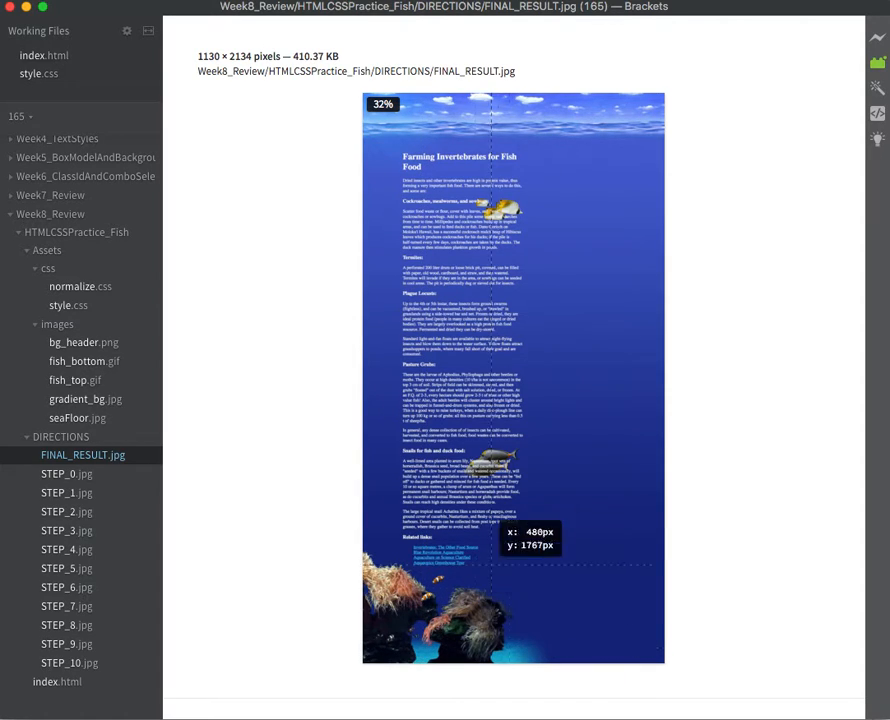
mouse_move(490, 222)
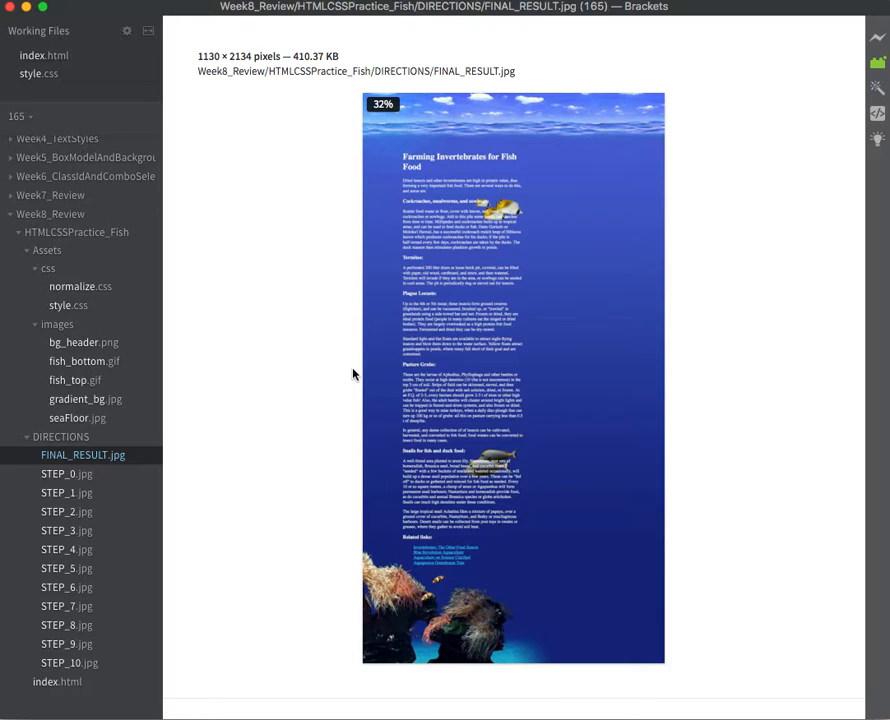
mouse_move(192, 330)
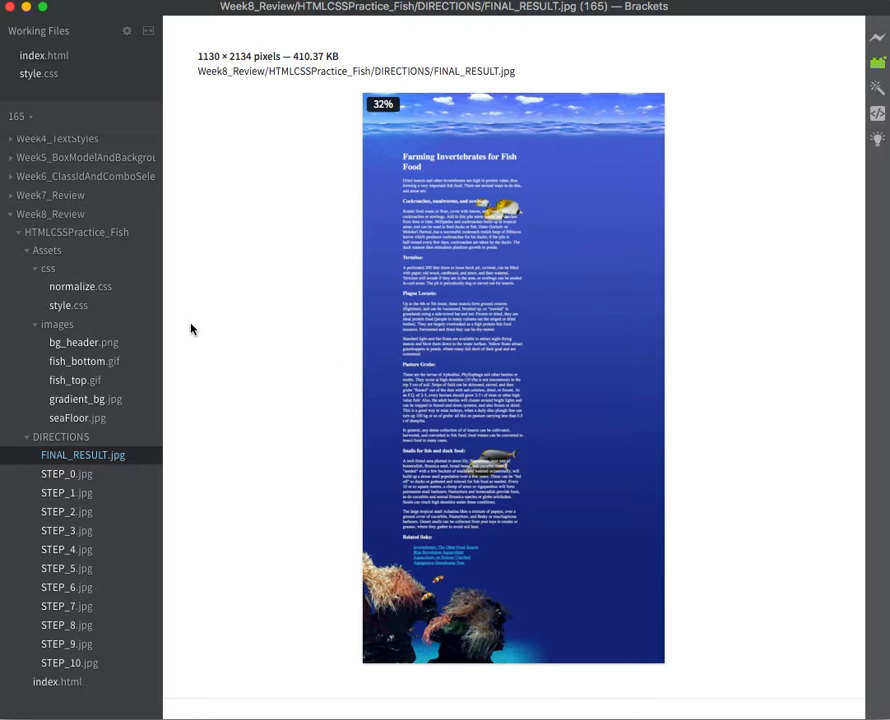
- Review style.css and the FINAL_RESULT.jpg reference, then return to the stylesheet's body rule
left_click(68, 304)
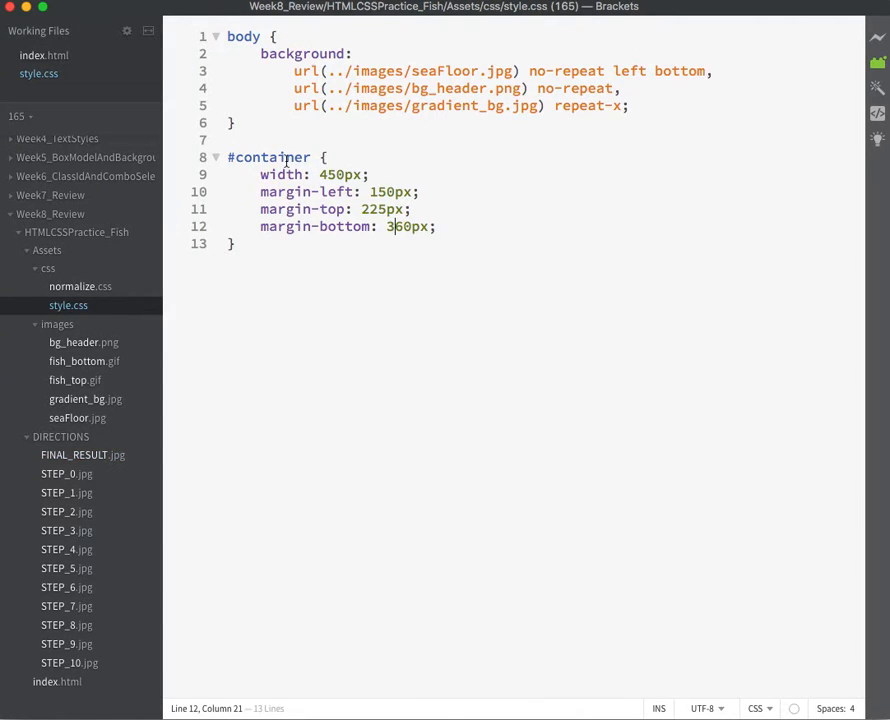
left_click(648, 104)
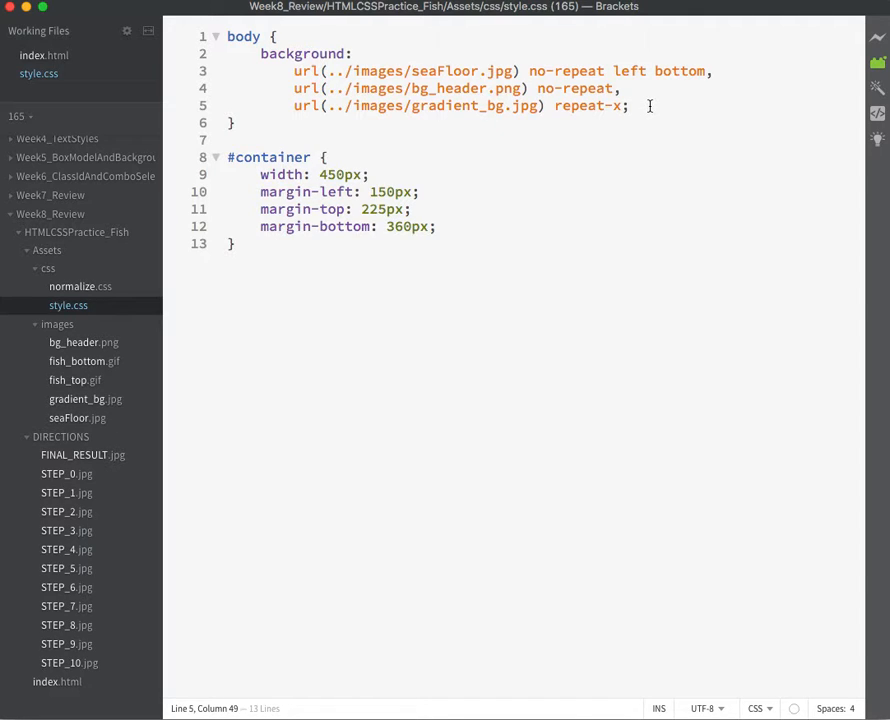
mouse_move(648, 152)
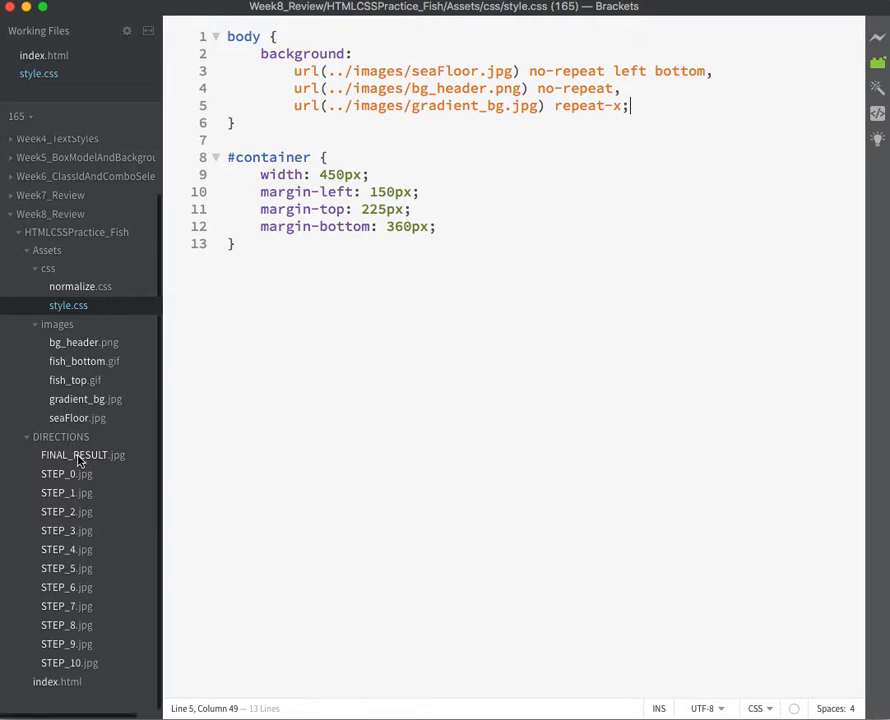
left_click(84, 456)
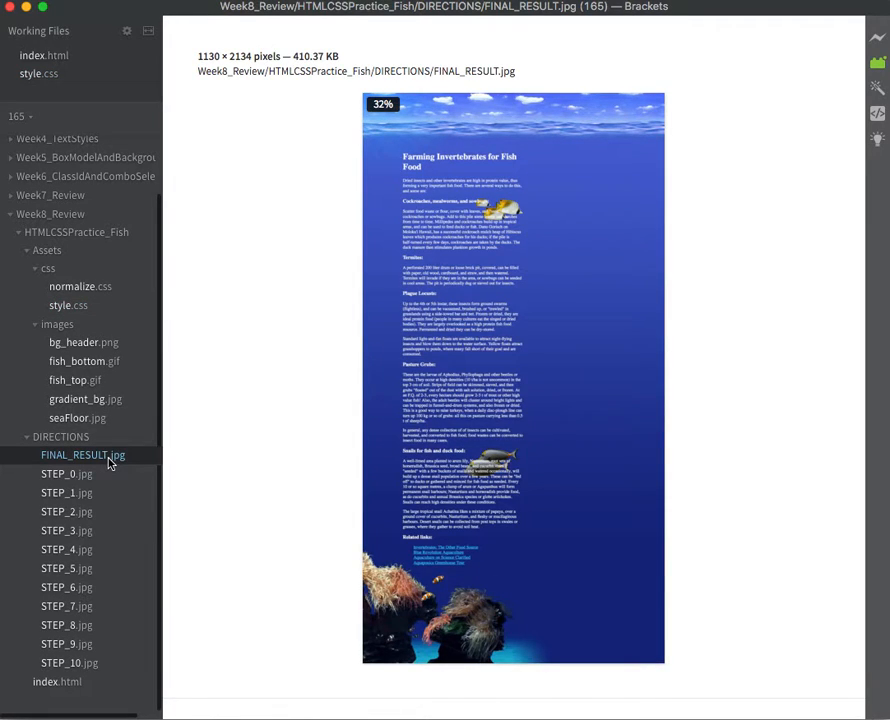
mouse_move(466, 272)
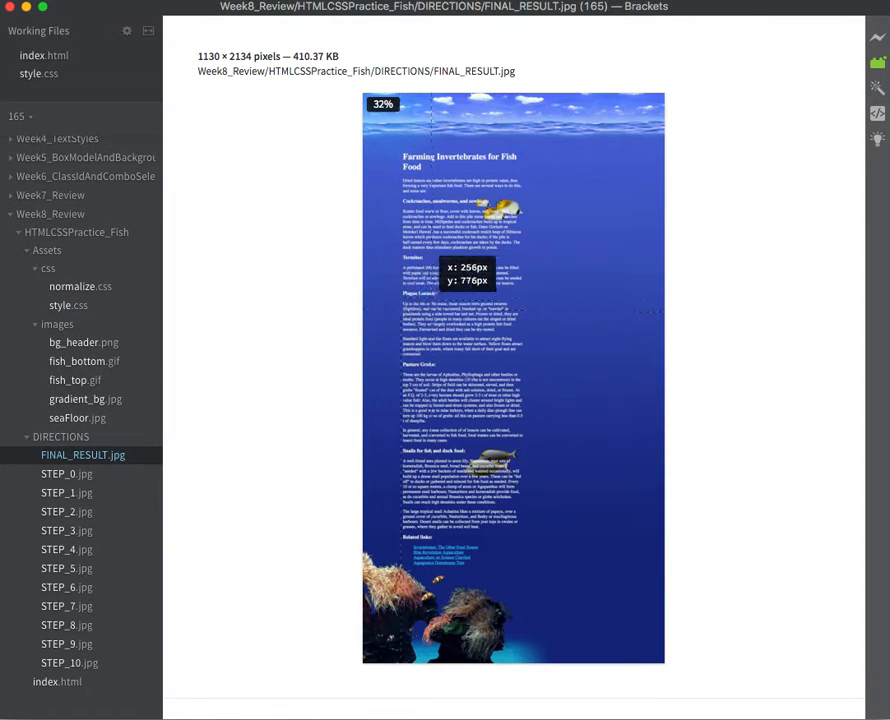
mouse_move(466, 364)
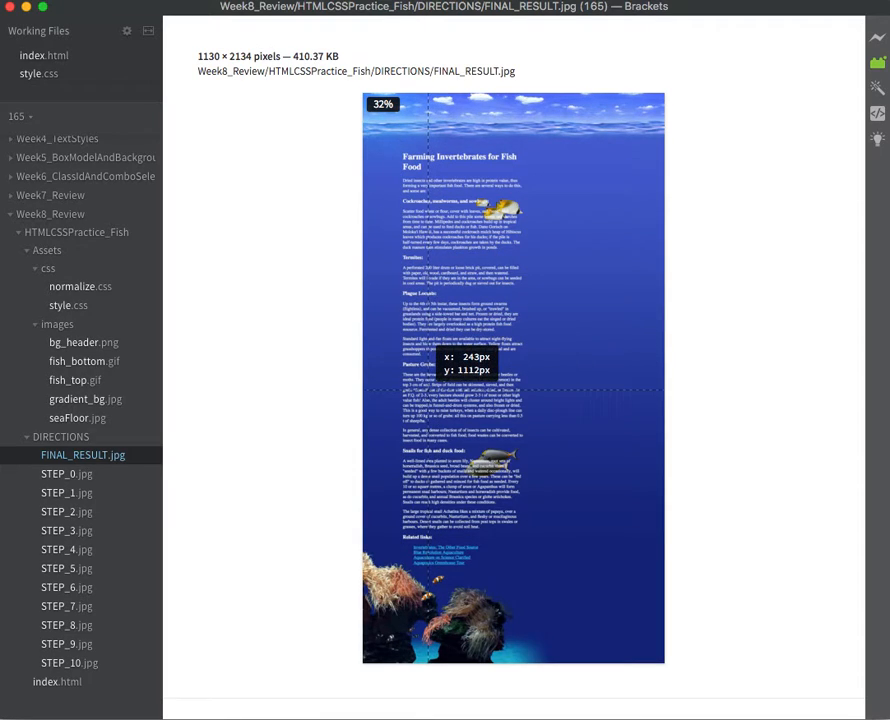
mouse_move(72, 310)
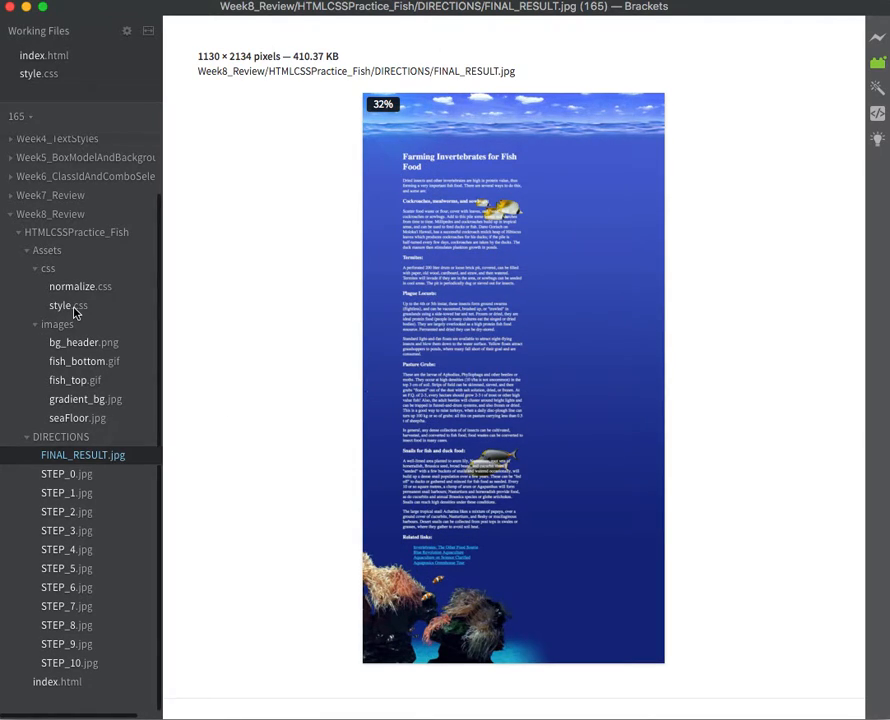
left_click(68, 304)
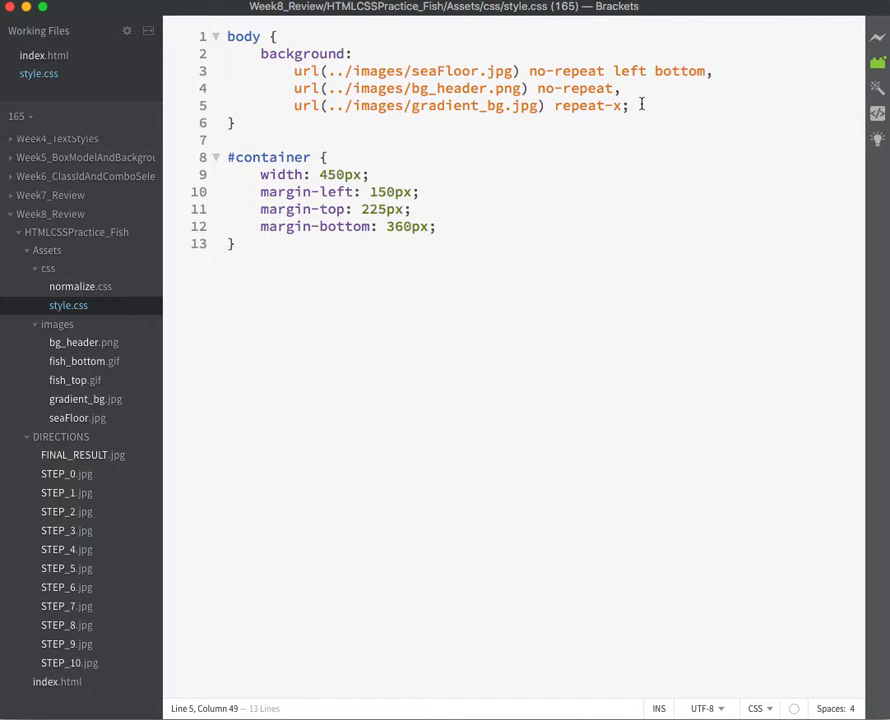
- Start a colour declaration in the body rule, then check the page bottom in Chrome where the gradient turns white
key("enter")
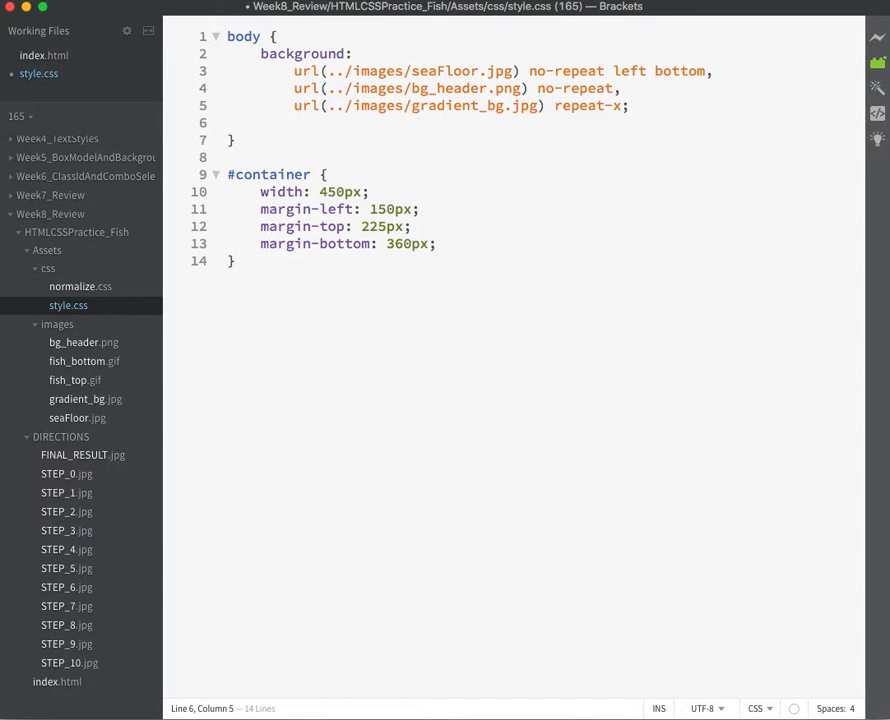
type("colo")
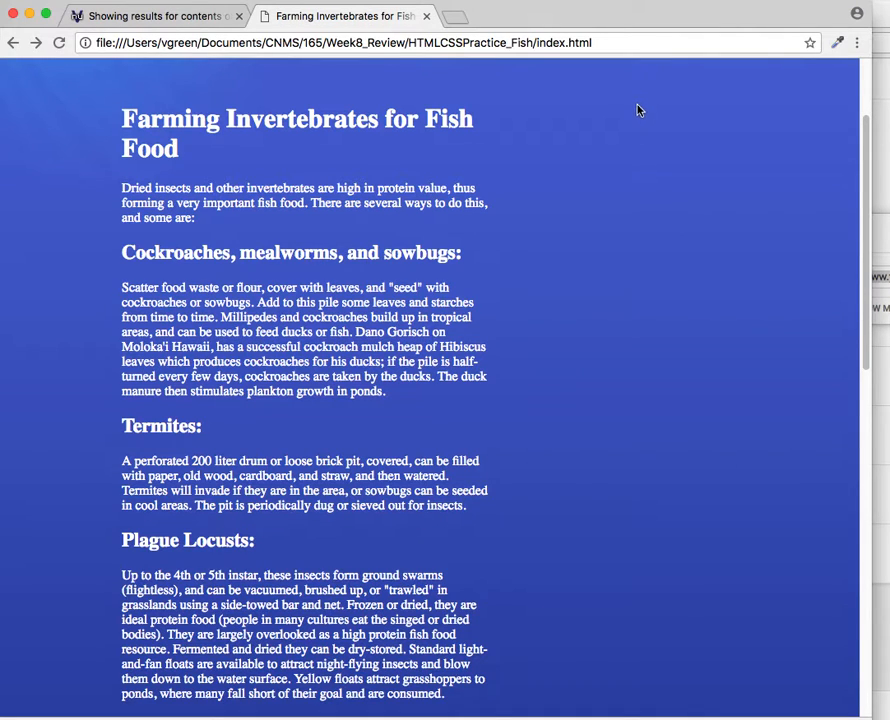
scroll("down", 3)
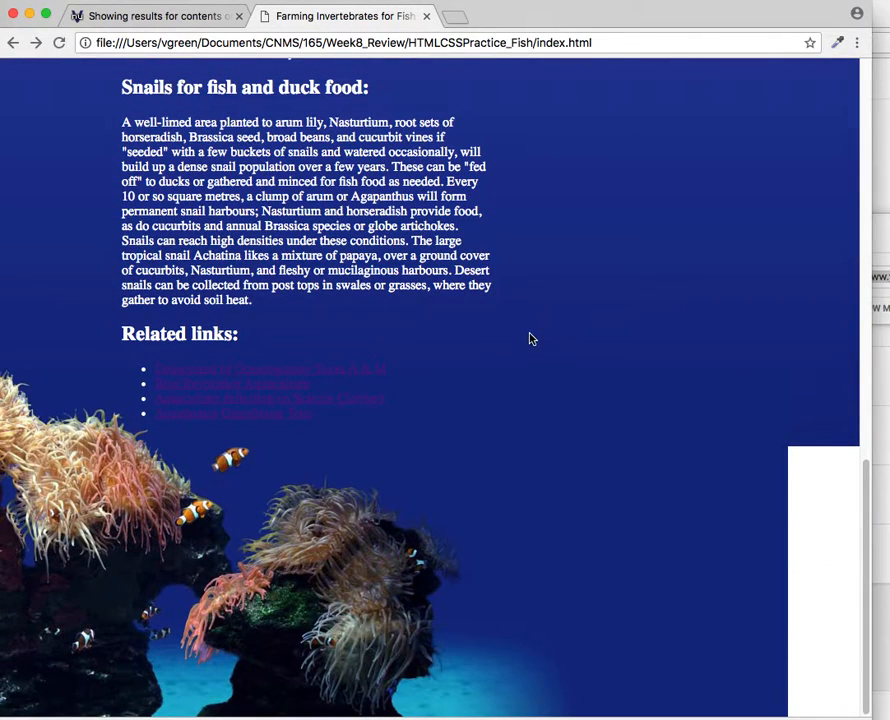
mouse_move(704, 356)
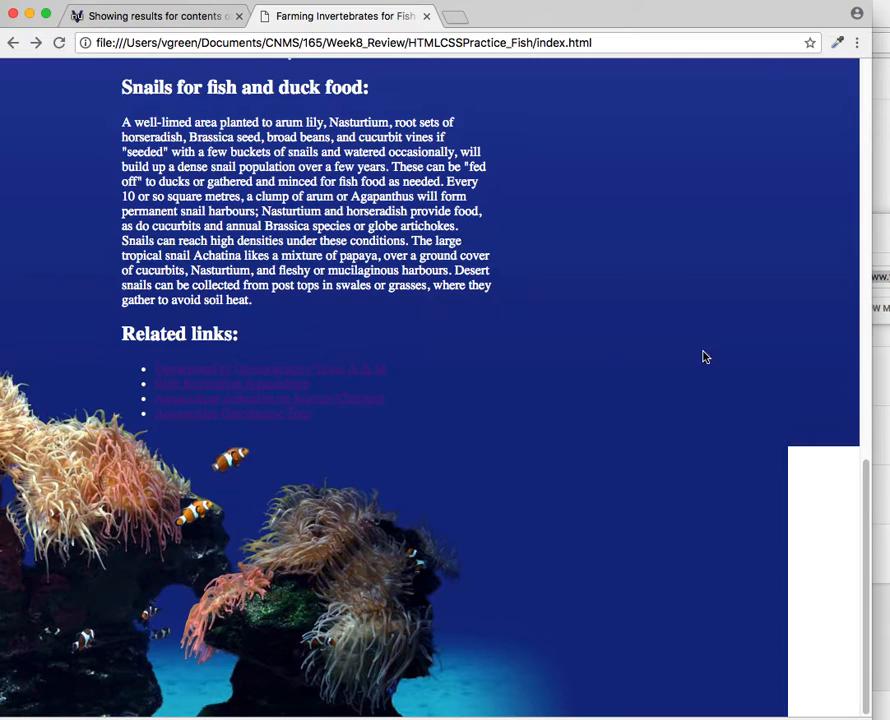
left_click(838, 42)
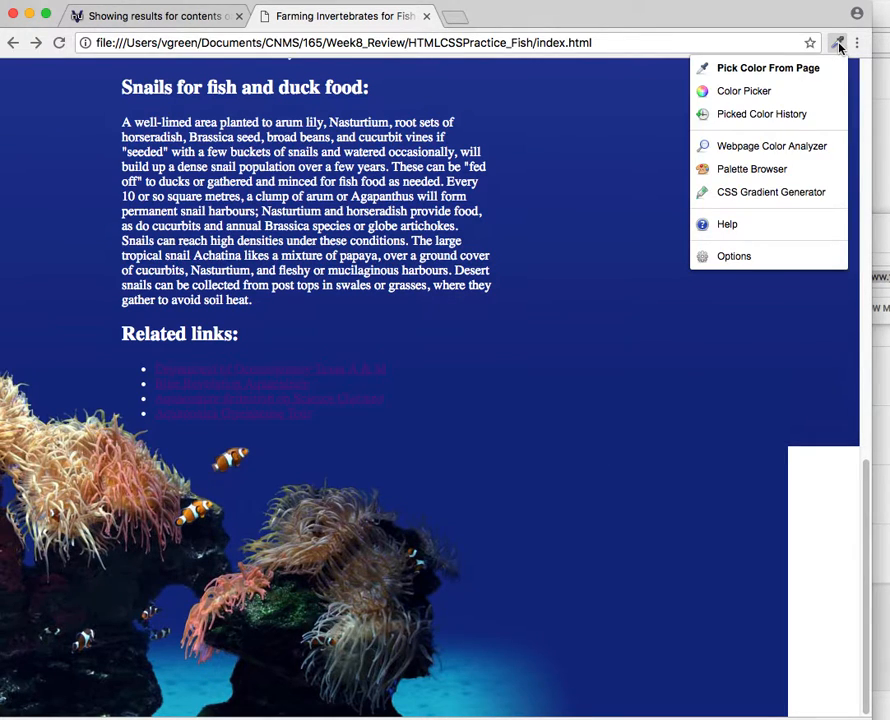
- Sample the gradient with ColorZilla's eyedropper in Point mode, reading #132C7F at its bottom
left_click(768, 68)
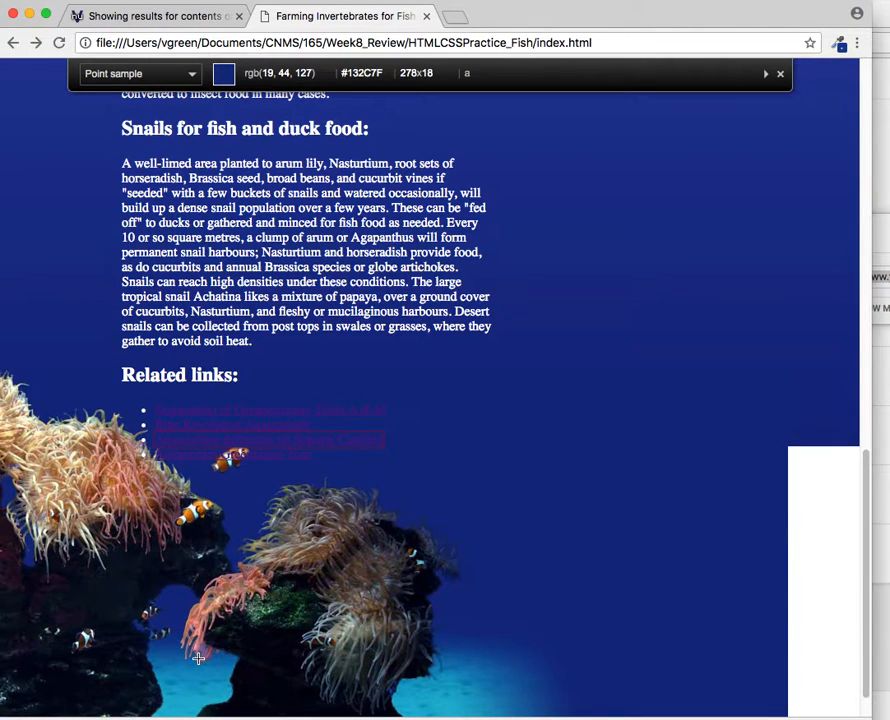
mouse_move(184, 696)
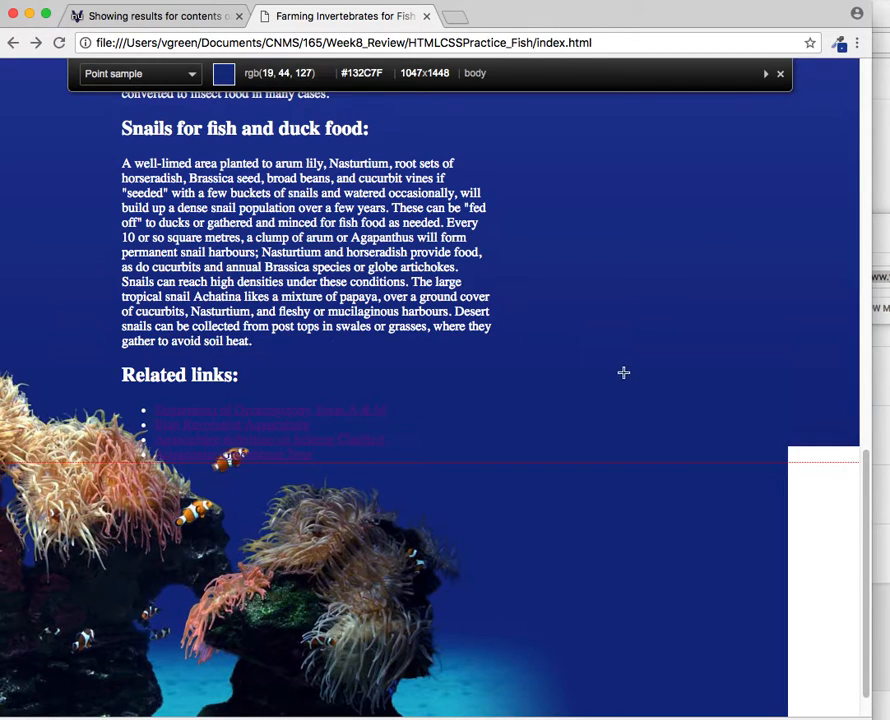
mouse_move(600, 322)
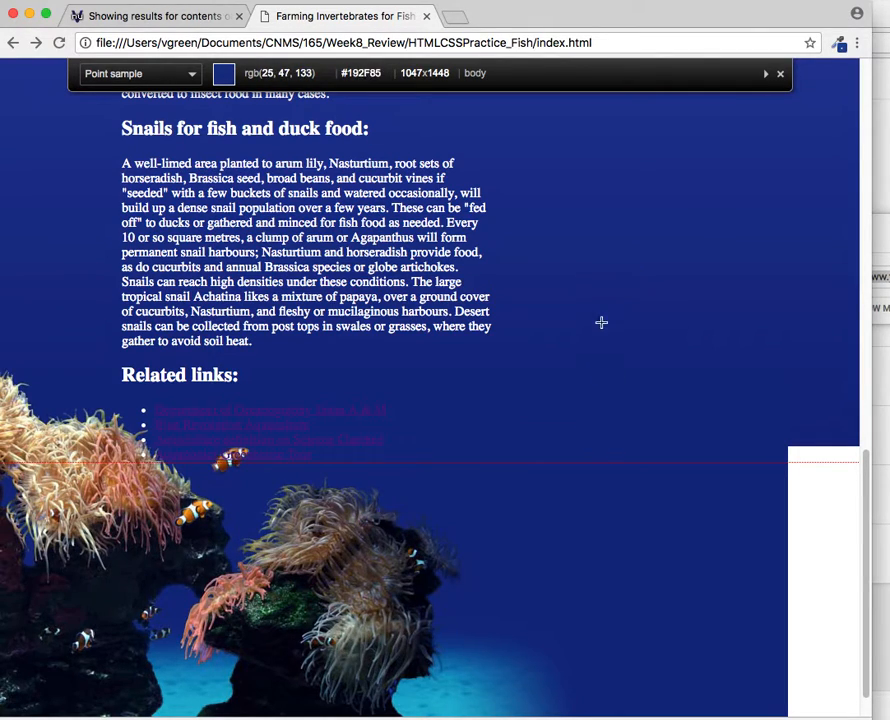
mouse_move(516, 664)
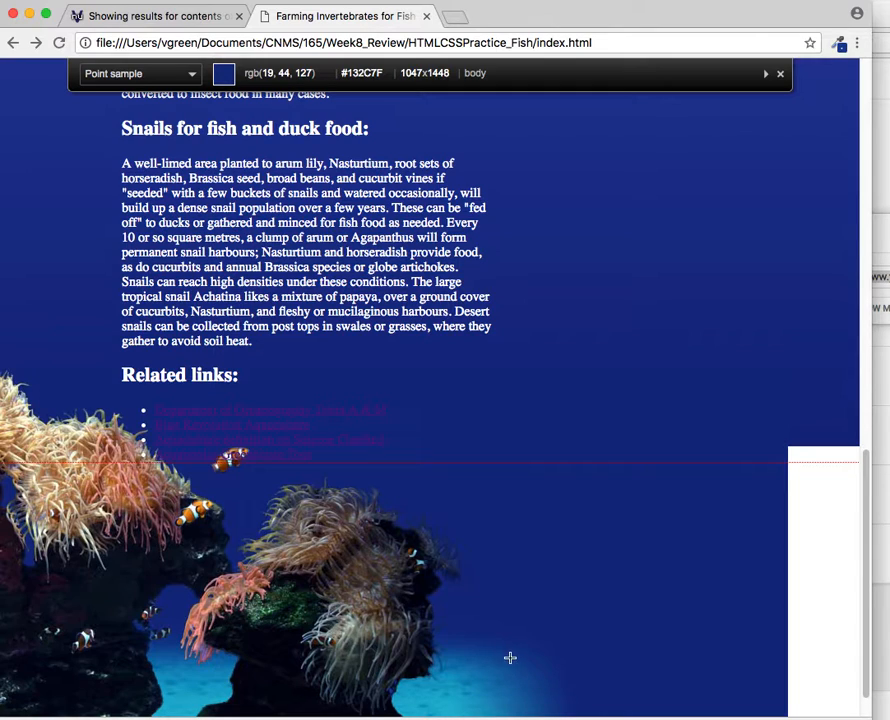
mouse_move(752, 460)
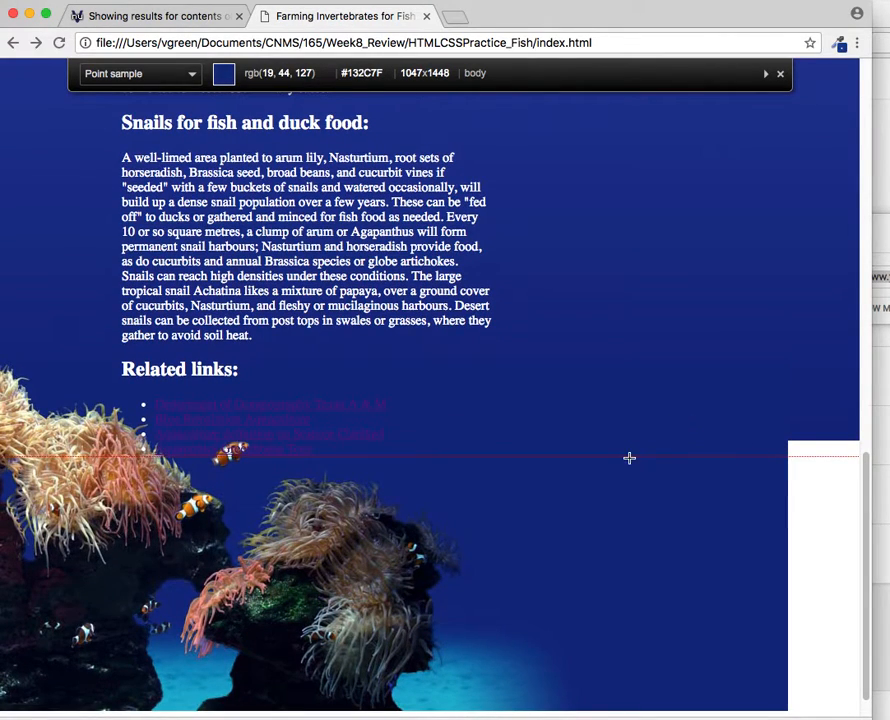
mouse_move(620, 462)
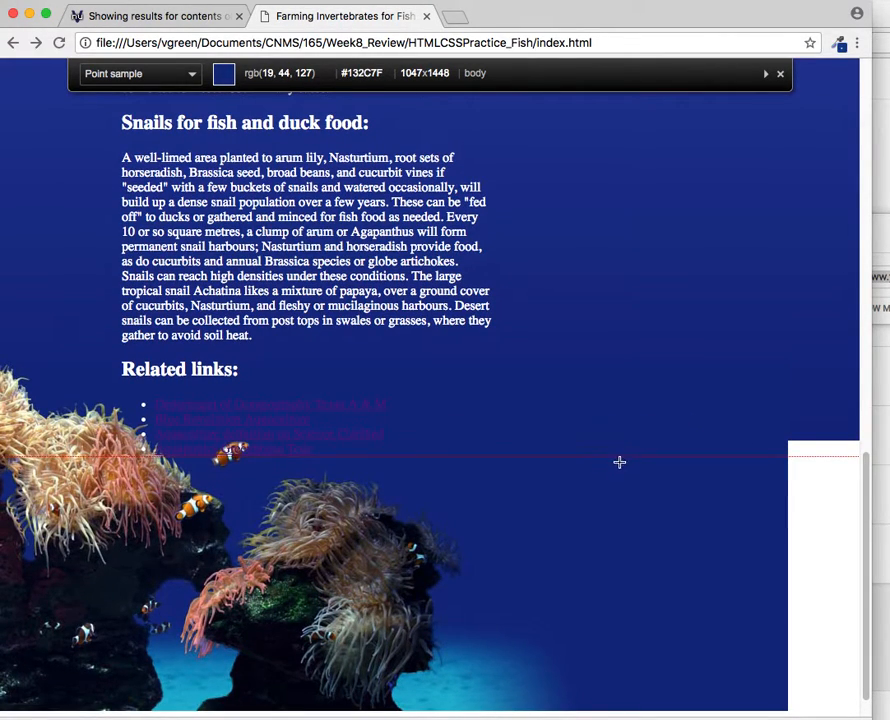
mouse_move(156, 652)
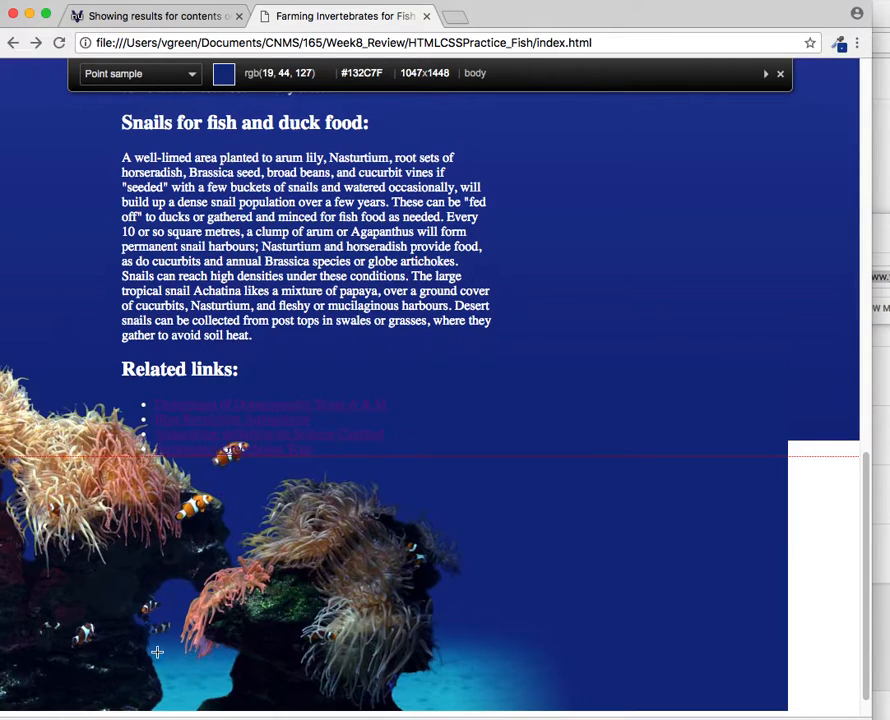
scroll("up", 3)
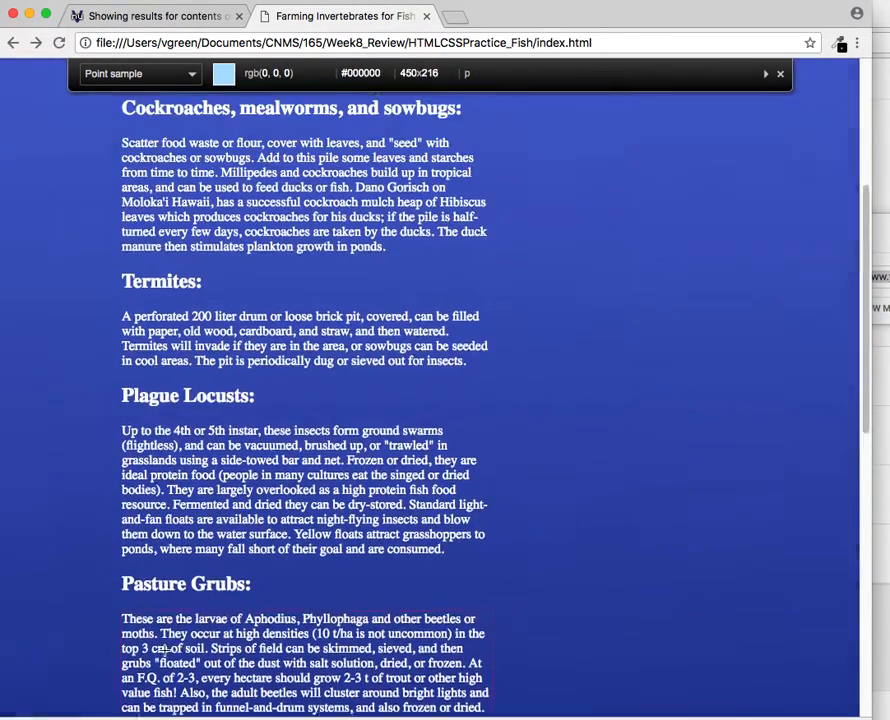
scroll("up", 3)
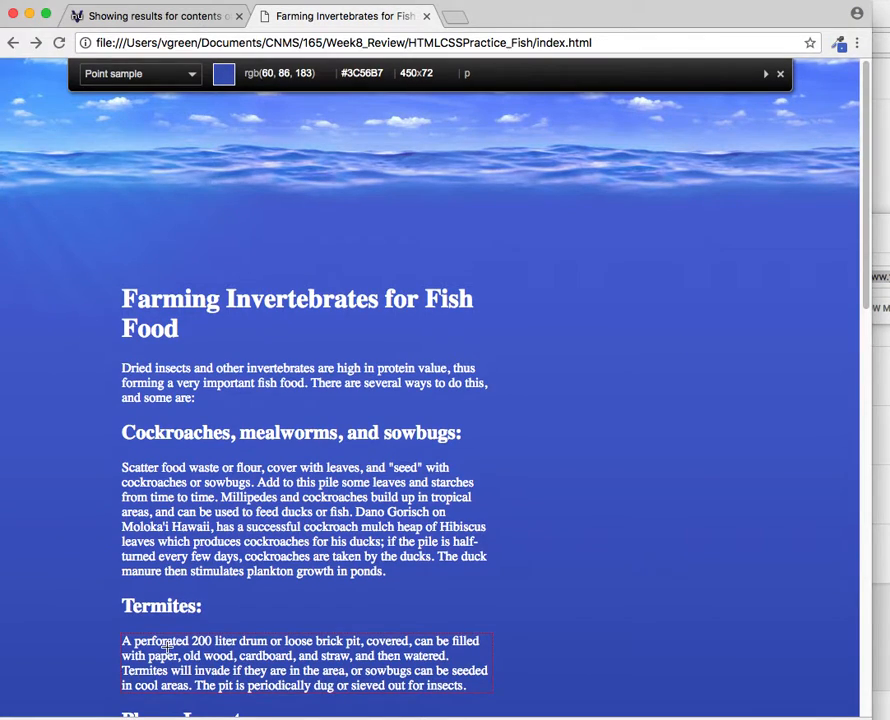
mouse_move(212, 218)
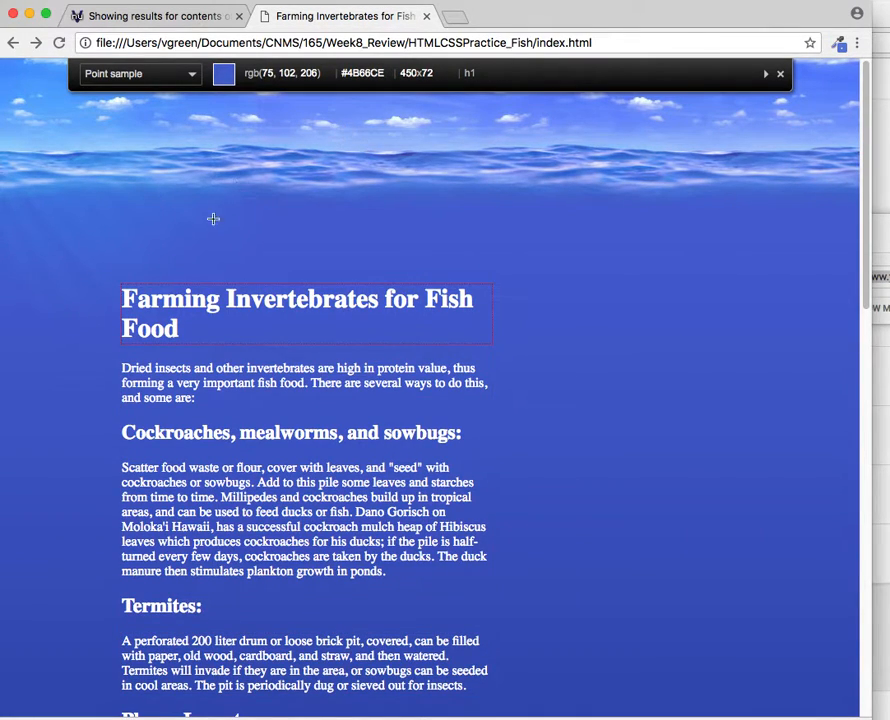
mouse_move(636, 316)
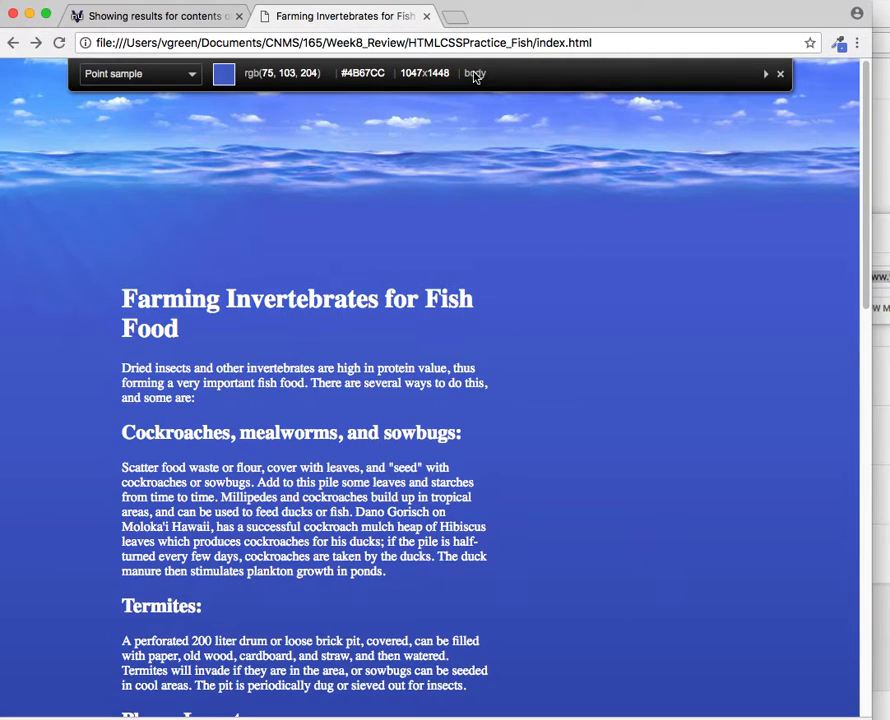
mouse_move(502, 76)
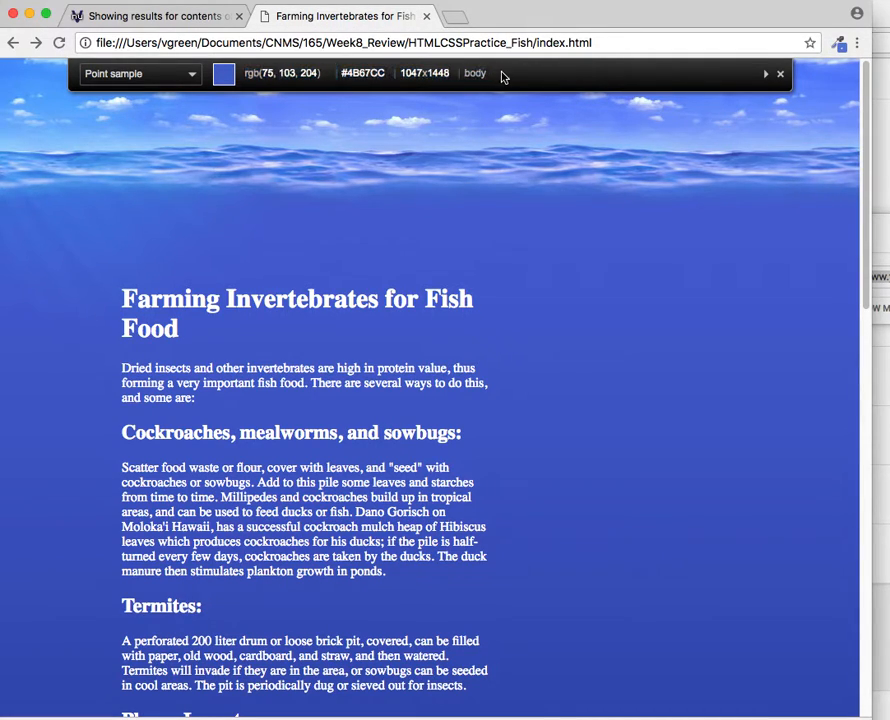
mouse_move(502, 266)
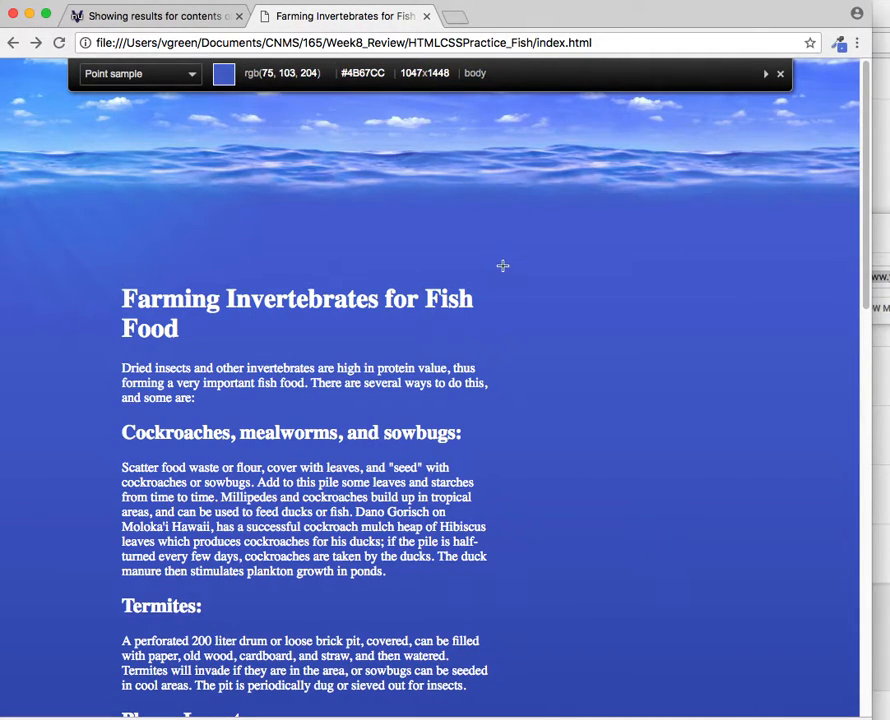
left_click(136, 72)
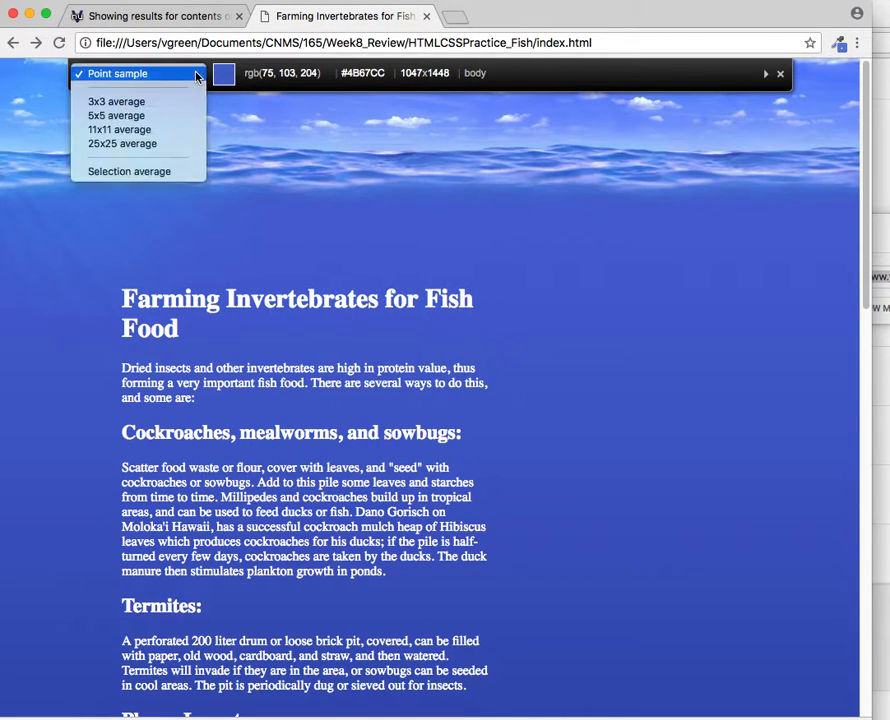
left_click(136, 72)
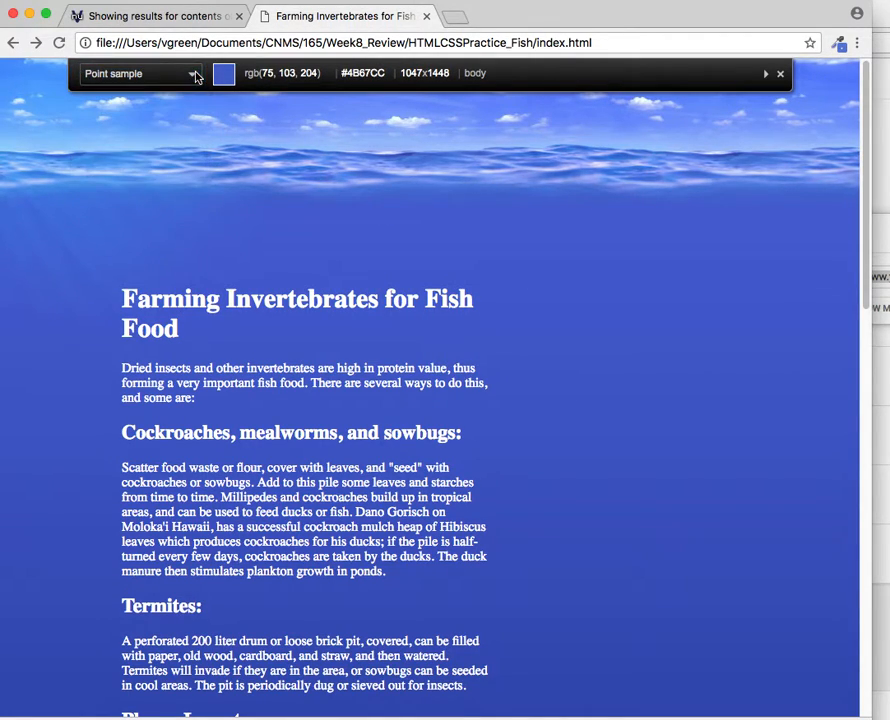
scroll("down", 3)
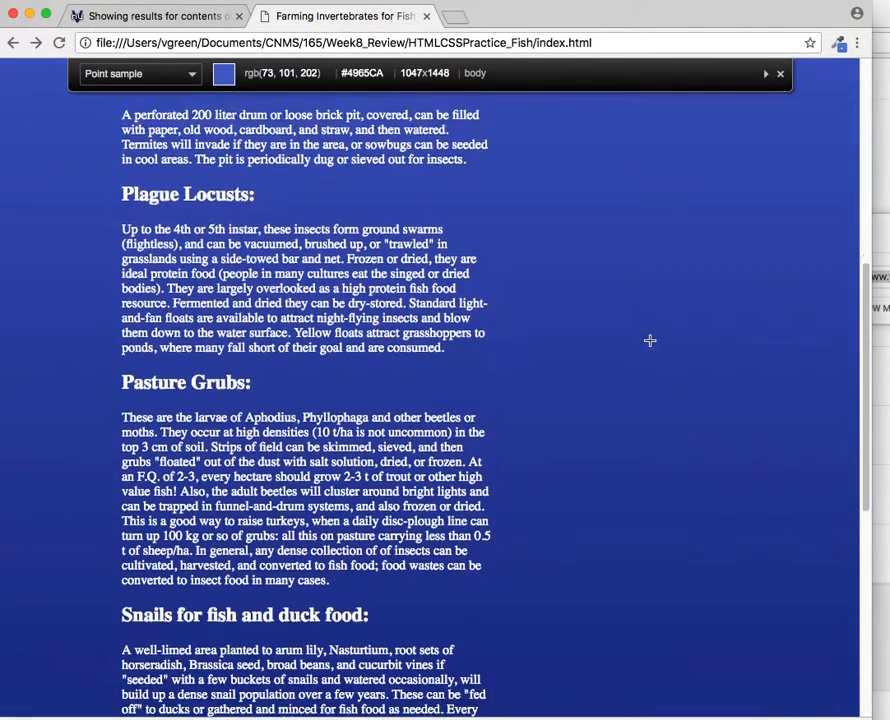
scroll("down", 3)
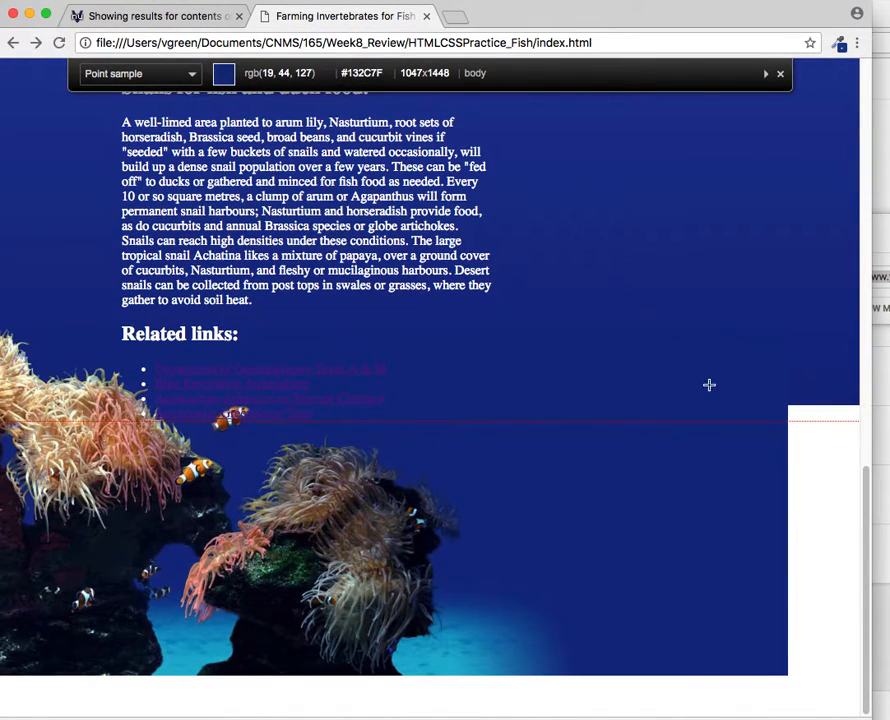
mouse_move(784, 420)
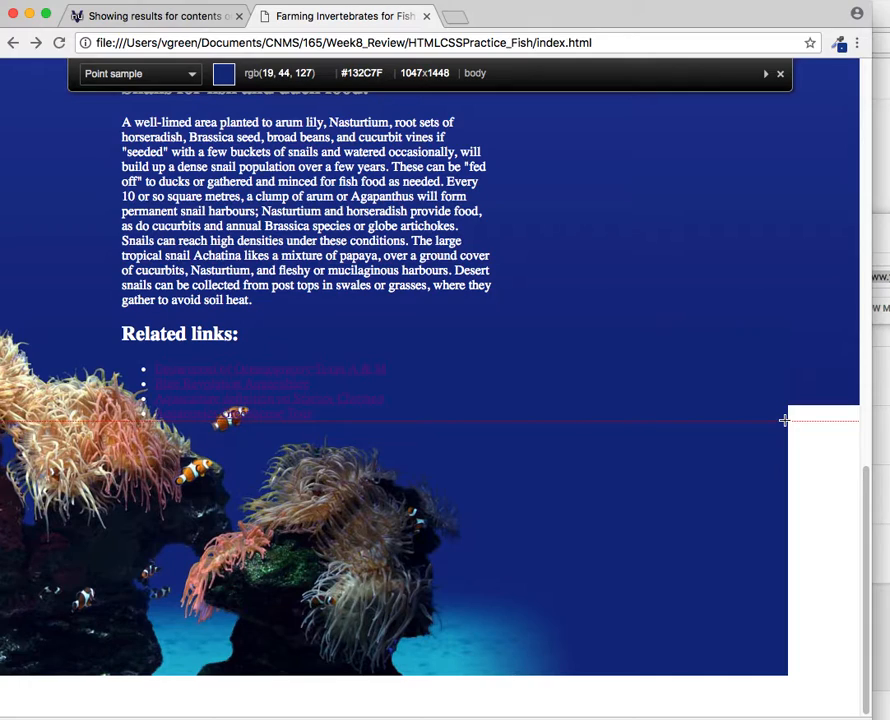
mouse_move(800, 404)
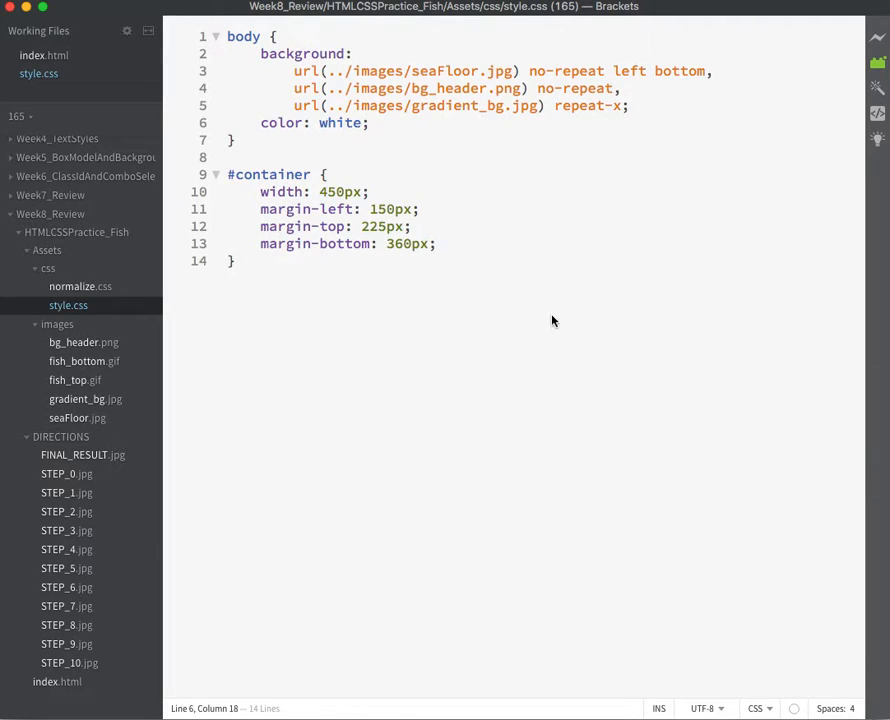
mouse_move(352, 92)
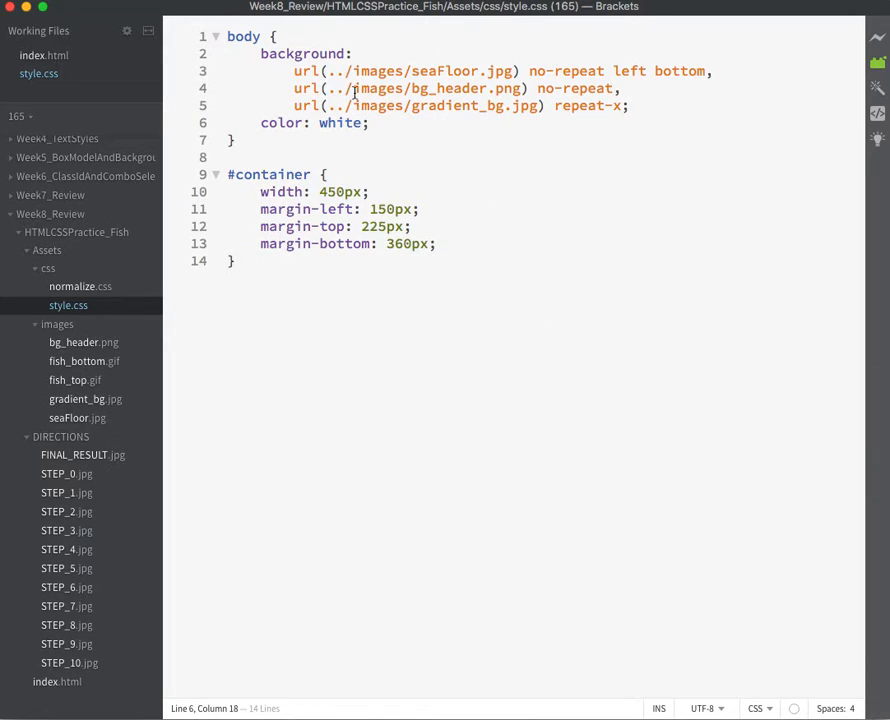
- Add background-color: #15287F; to the body rule after the background images
left_click(630, 104)
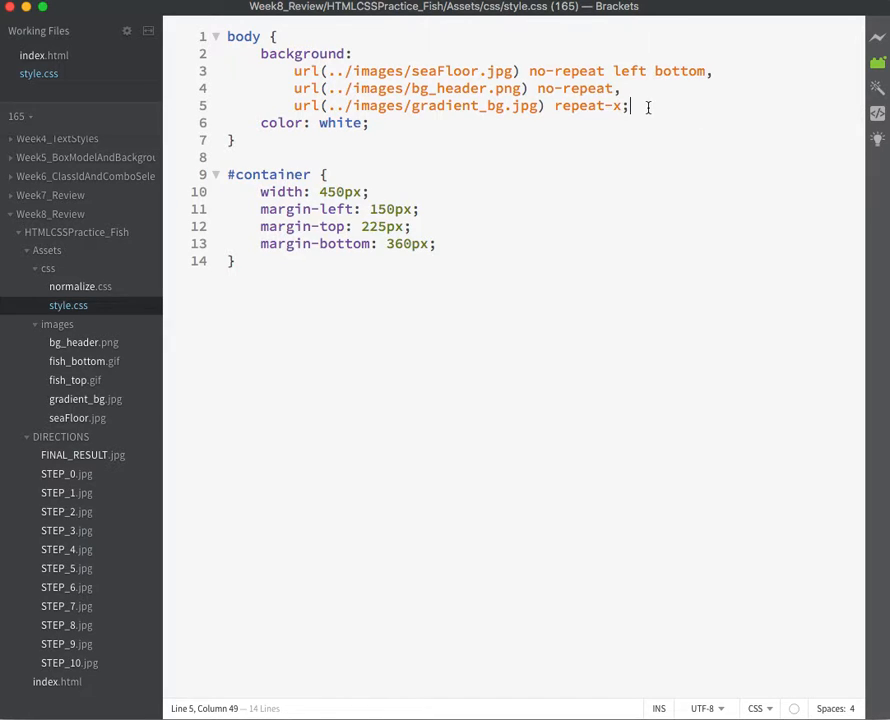
type("background-color: #152B7F")
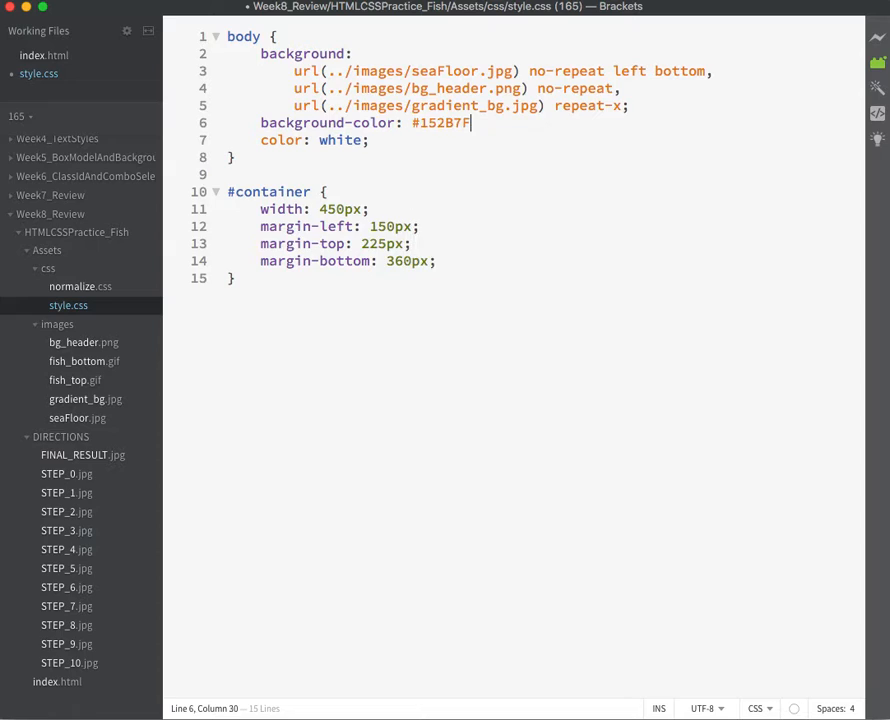
type(";")
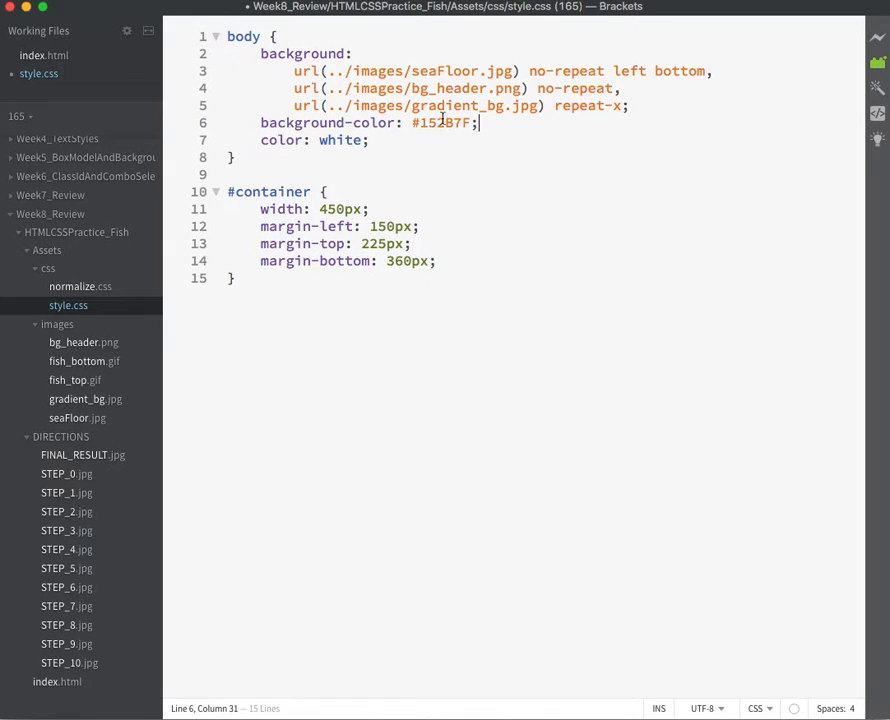
left_click(440, 122)
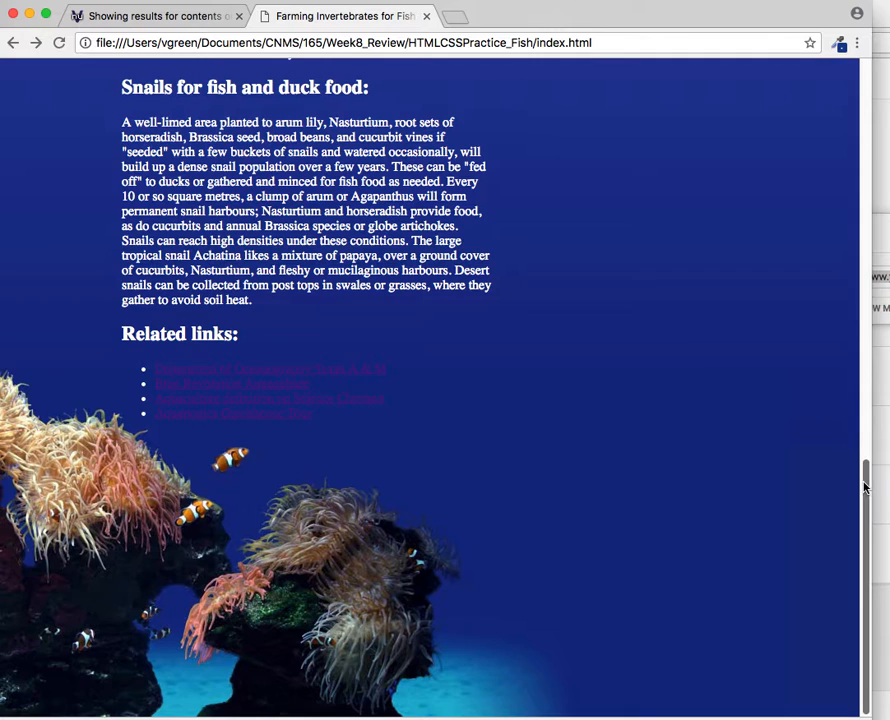
- Scroll the reloaded page to confirm the dark blue fills below the gradient, then return to the top
scroll("up", 3)
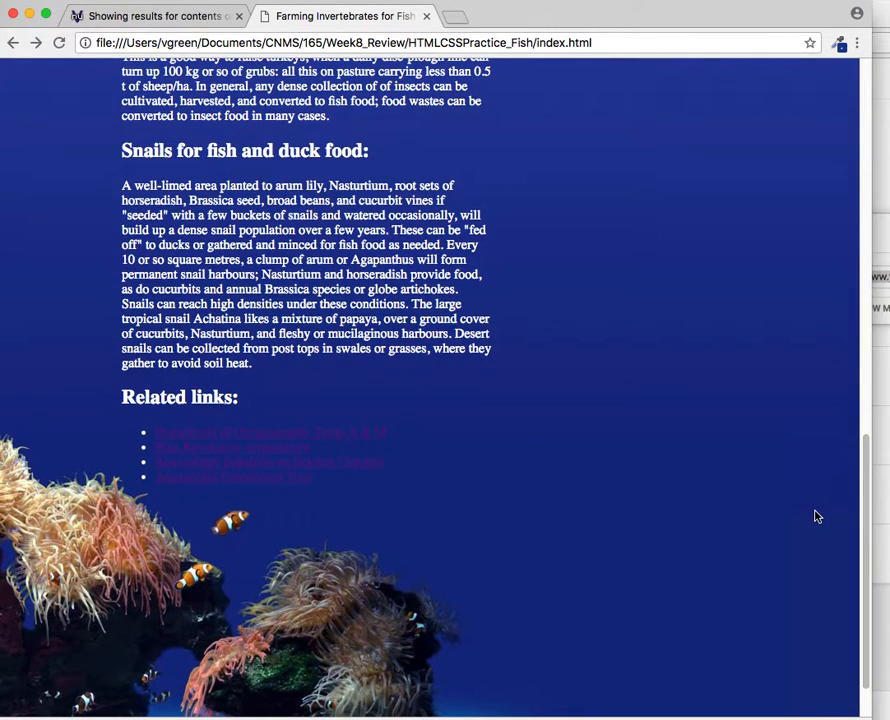
mouse_move(824, 532)
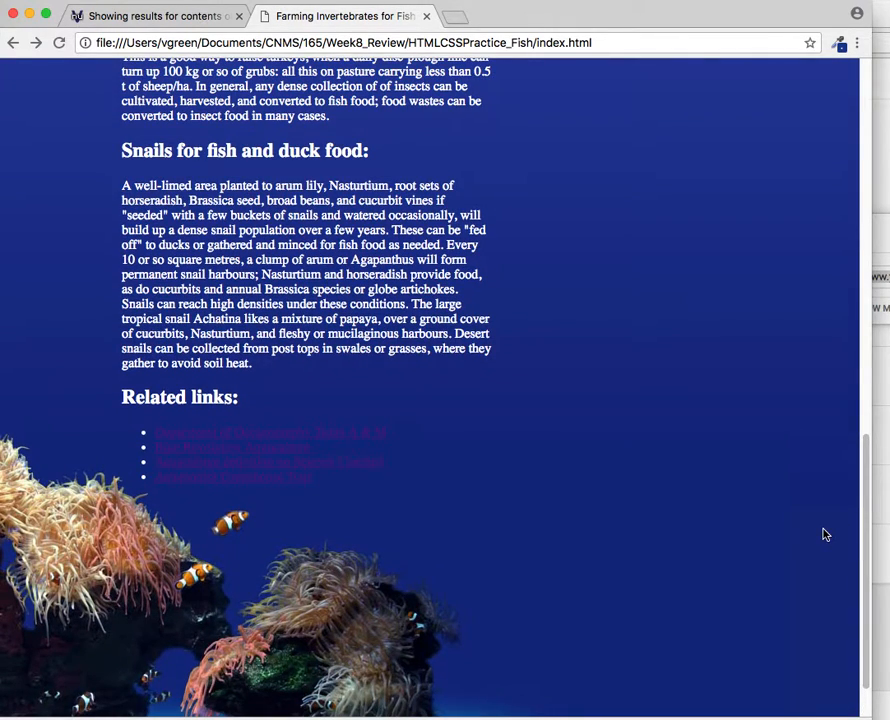
mouse_move(824, 520)
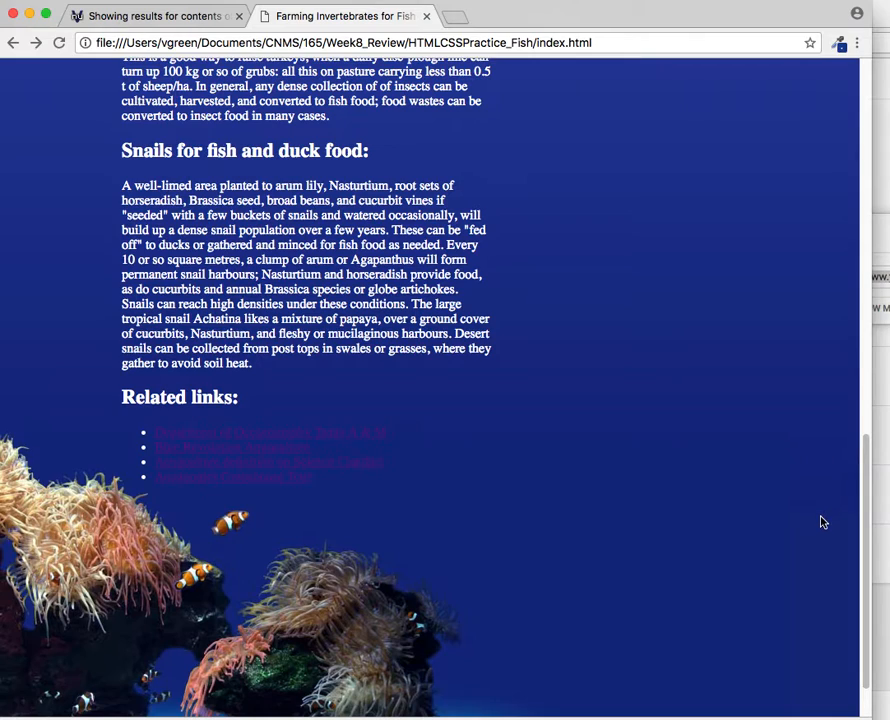
mouse_move(868, 588)
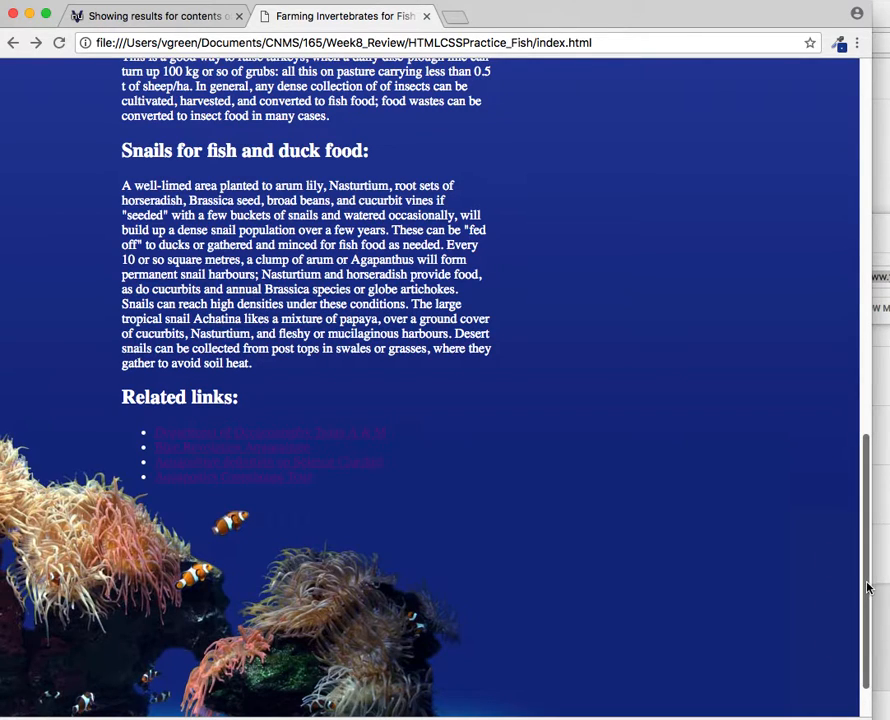
scroll("down", 3)
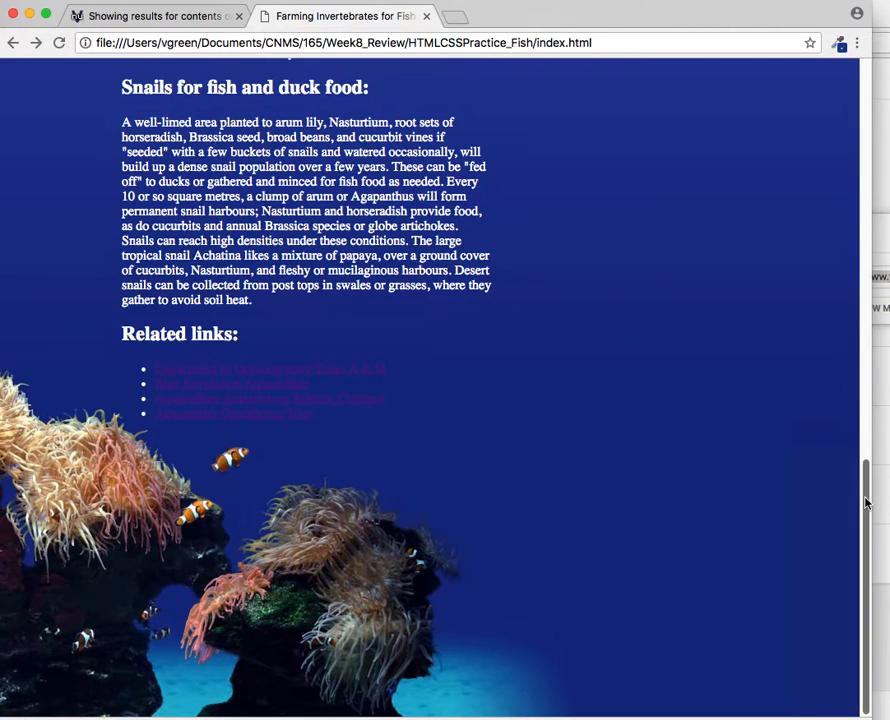
scroll("up", 3)
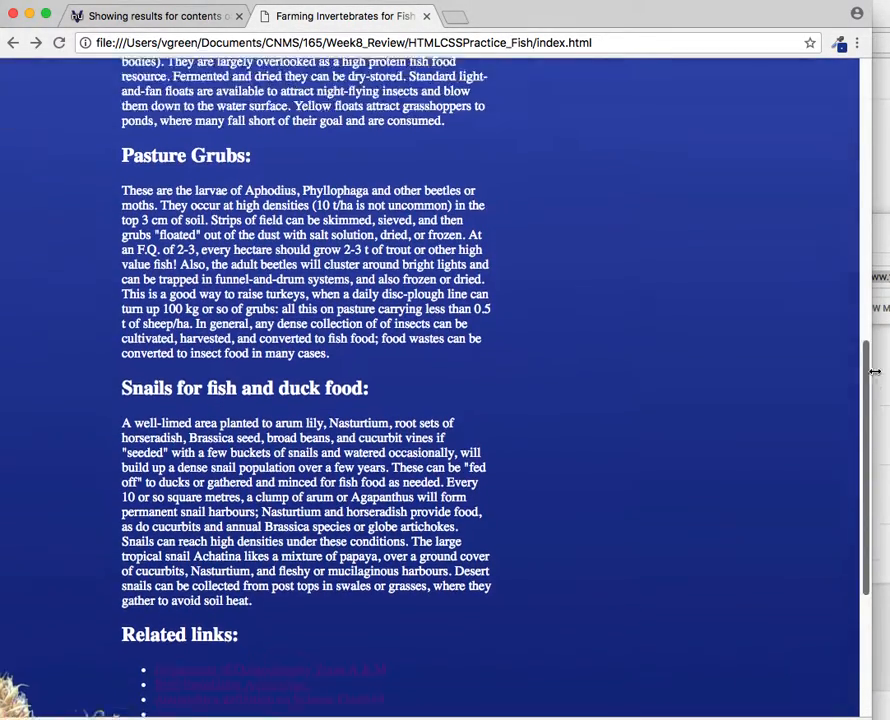
scroll("up", 3)
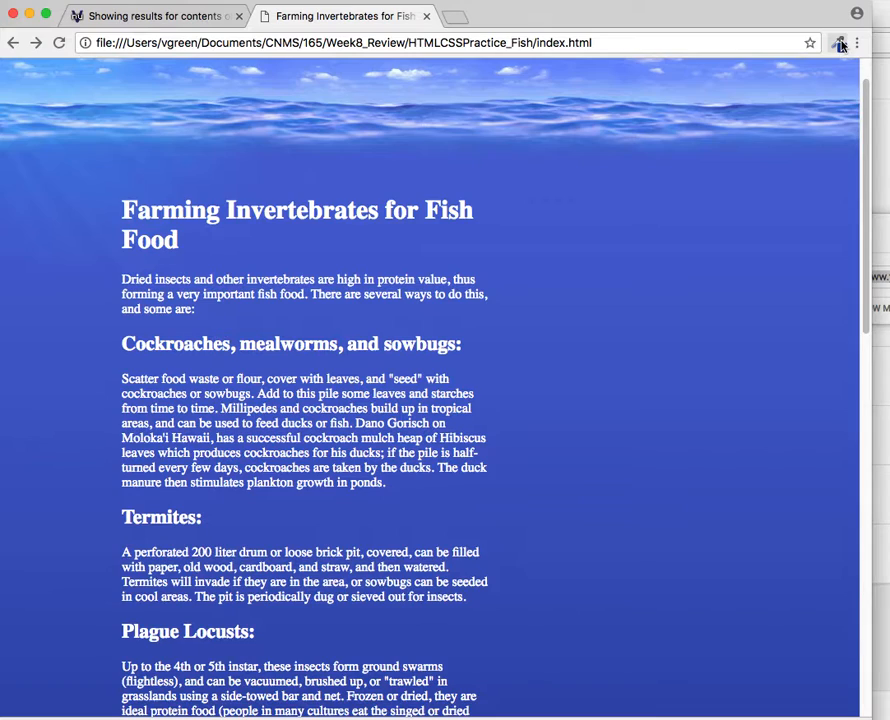
mouse_move(840, 44)
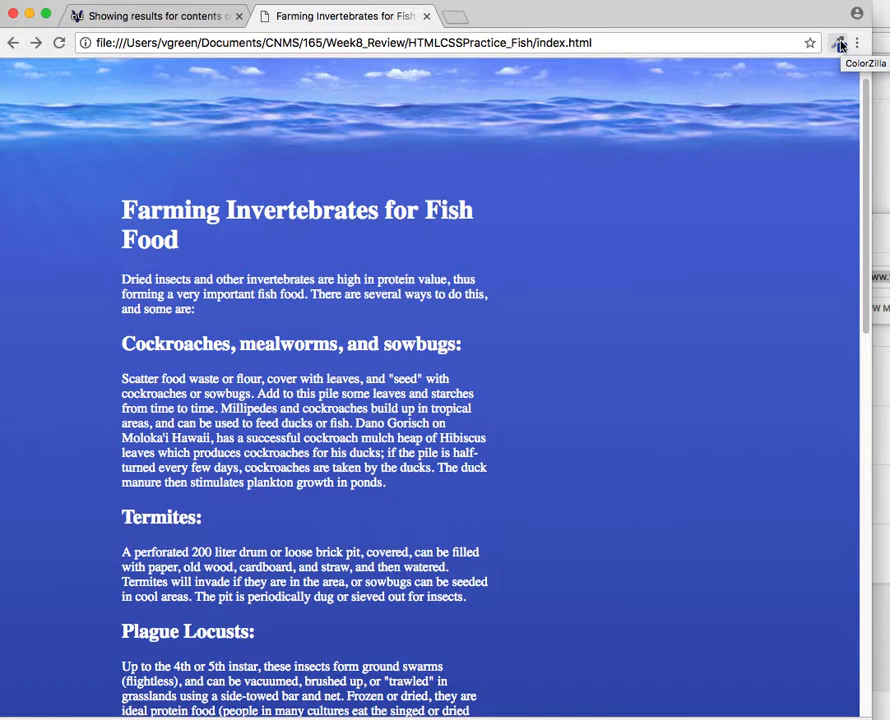
mouse_move(836, 44)
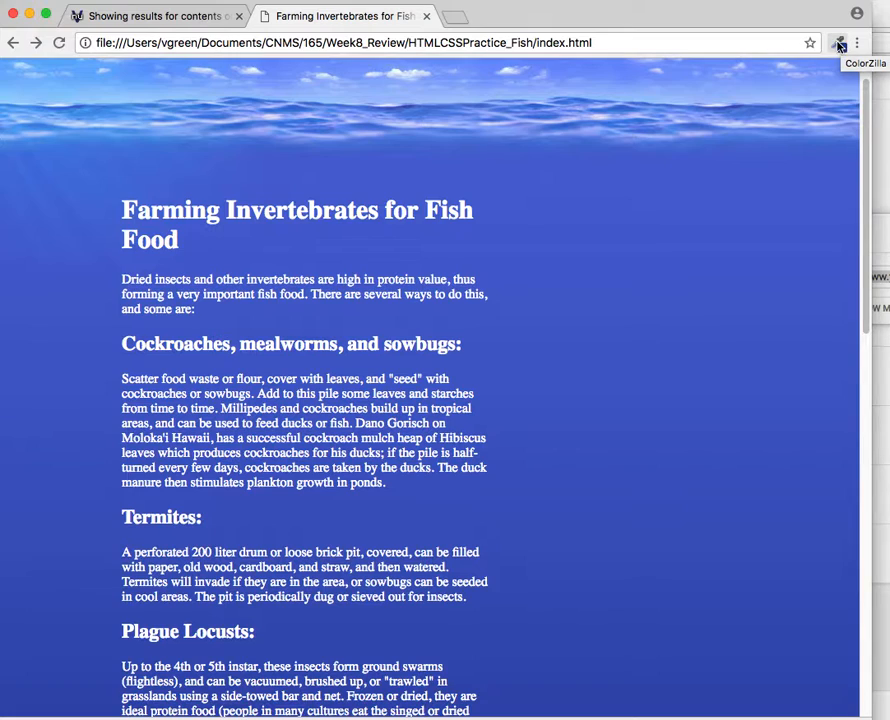
mouse_move(838, 44)
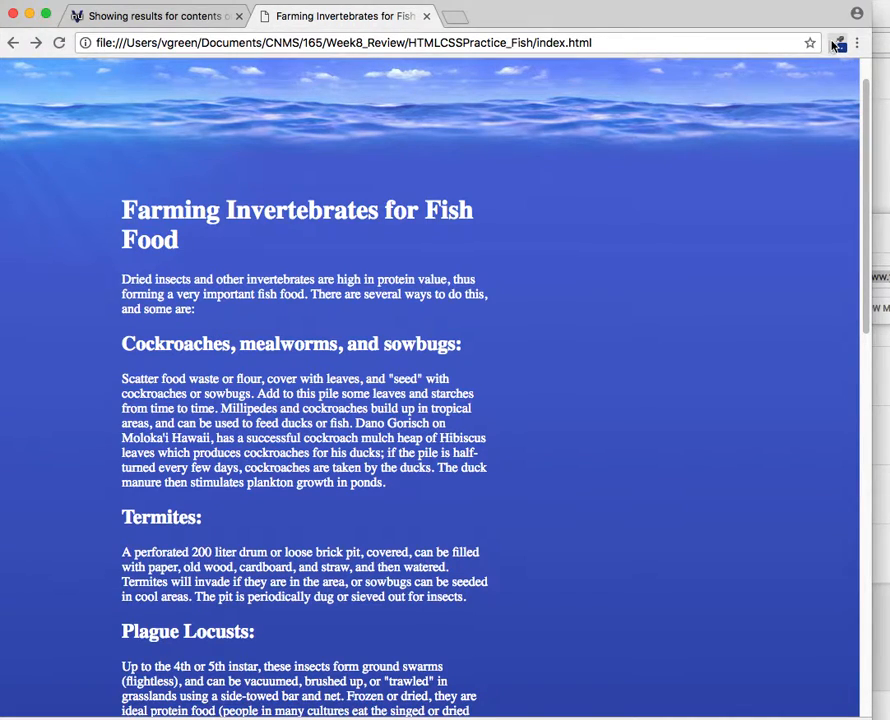